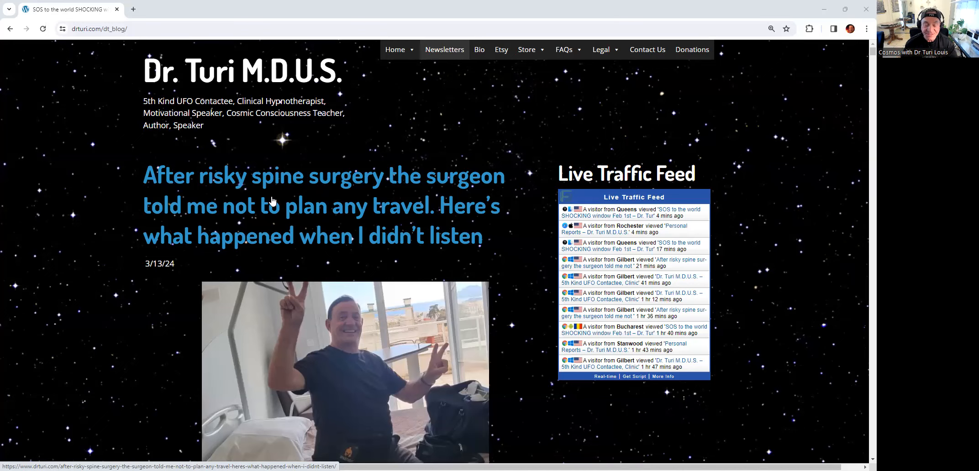
pyautogui.scroll(-3)
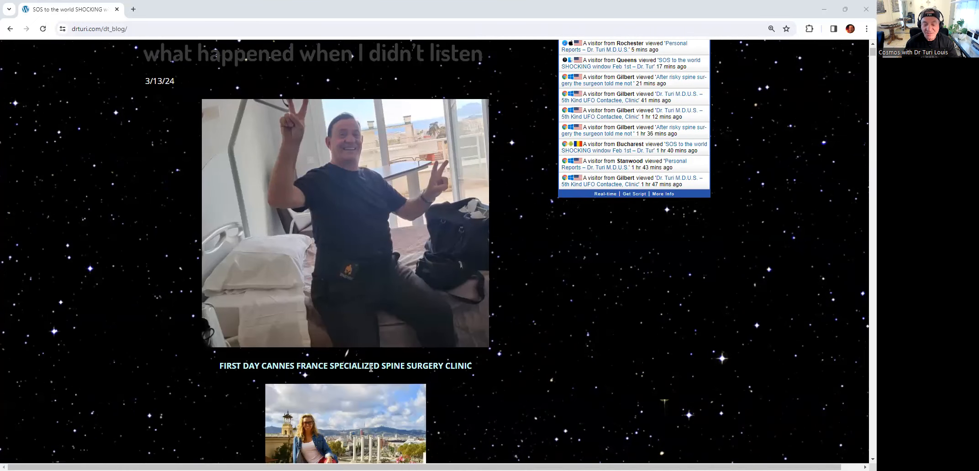
pyautogui.moveTo(344, 200)
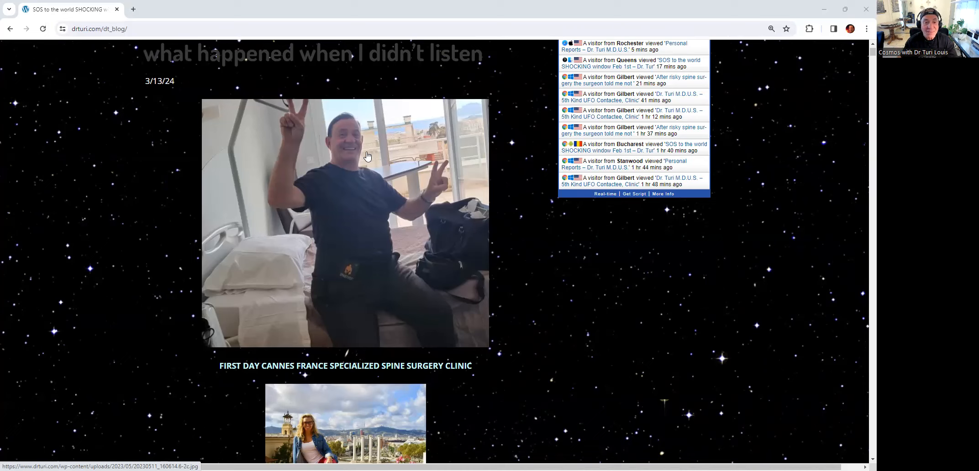
pyautogui.moveTo(420, 199)
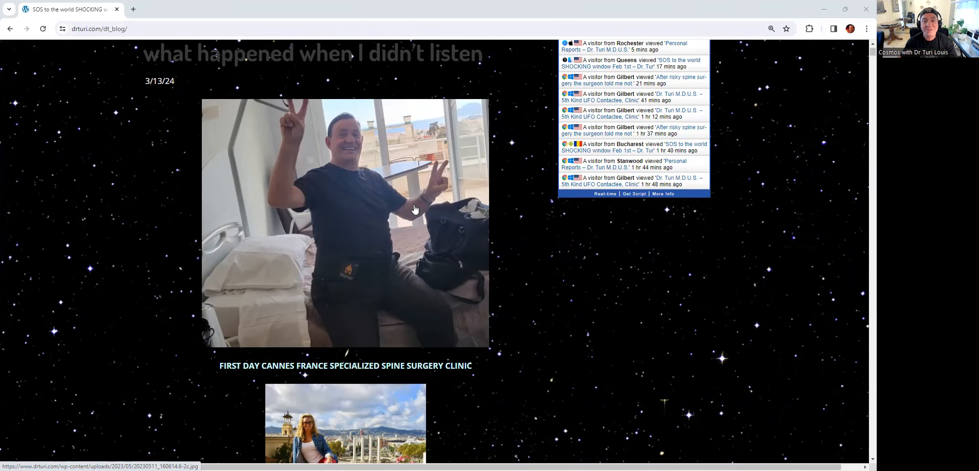
pyautogui.scroll(-3)
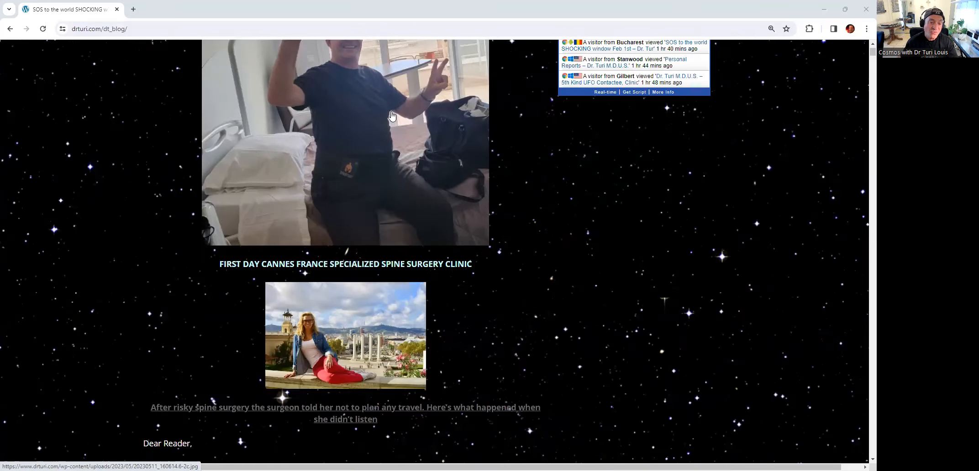
pyautogui.scroll(-3)
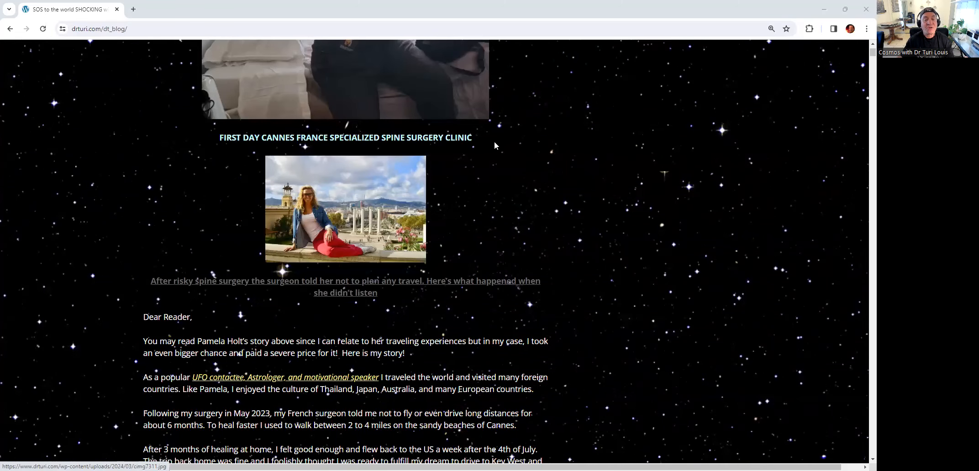
pyautogui.moveTo(271, 230)
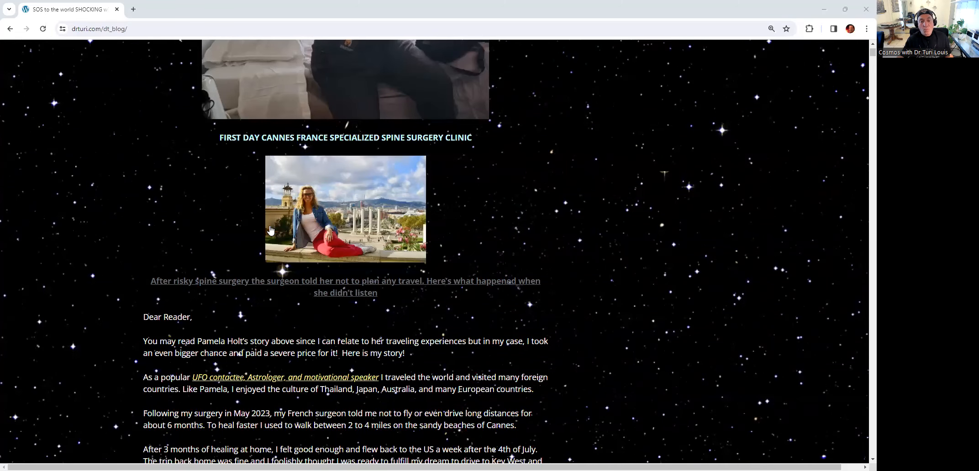
pyautogui.scroll(-3)
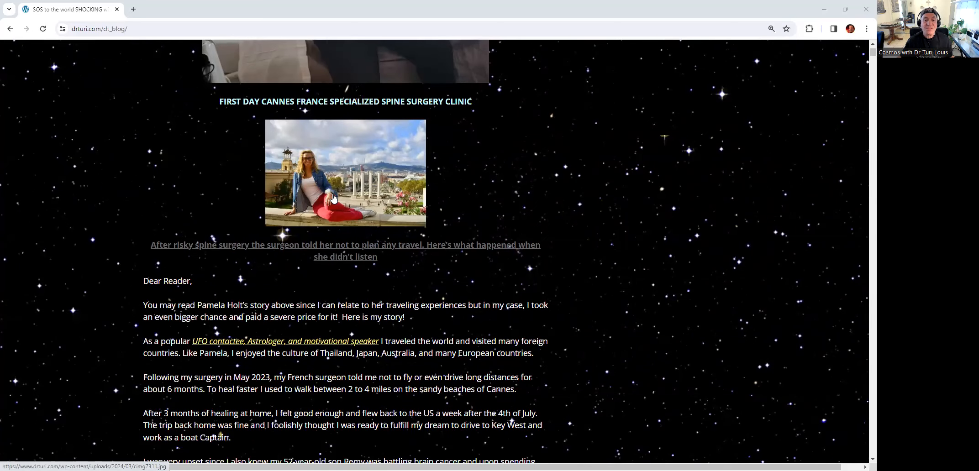
pyautogui.scroll(-3)
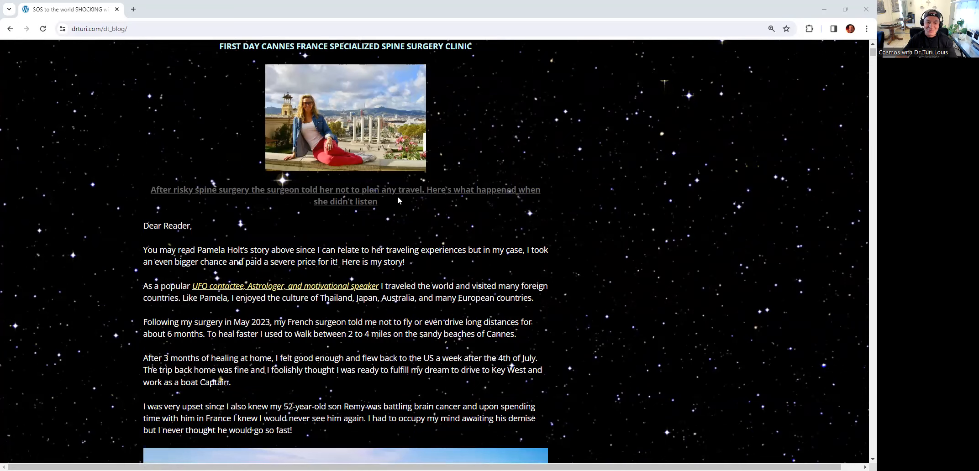
pyautogui.scroll(-3)
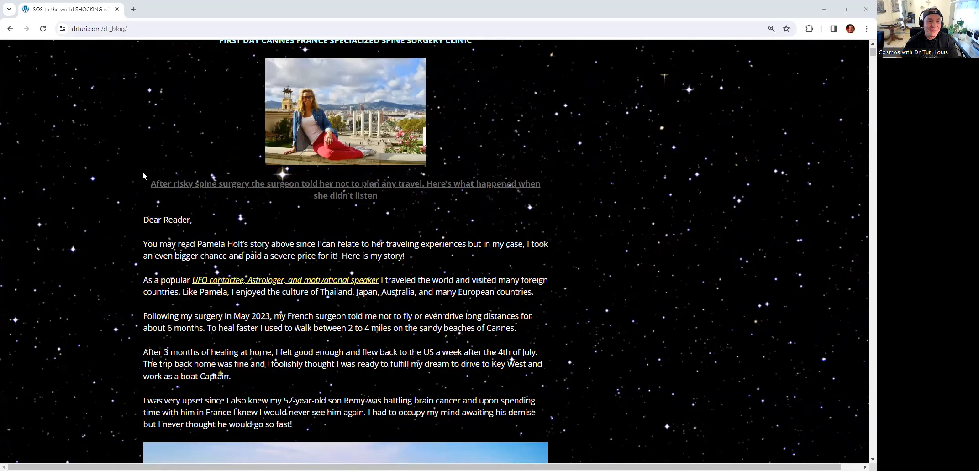
pyautogui.scroll(-3)
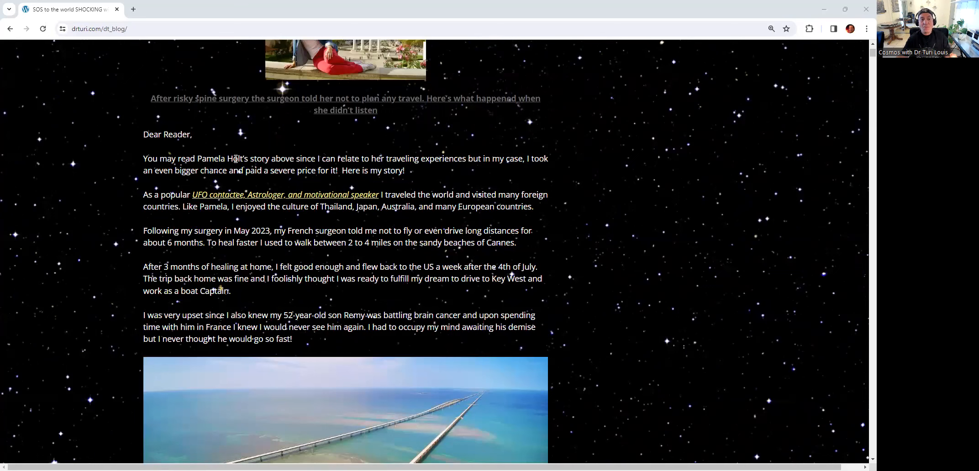
pyautogui.moveTo(283, 100)
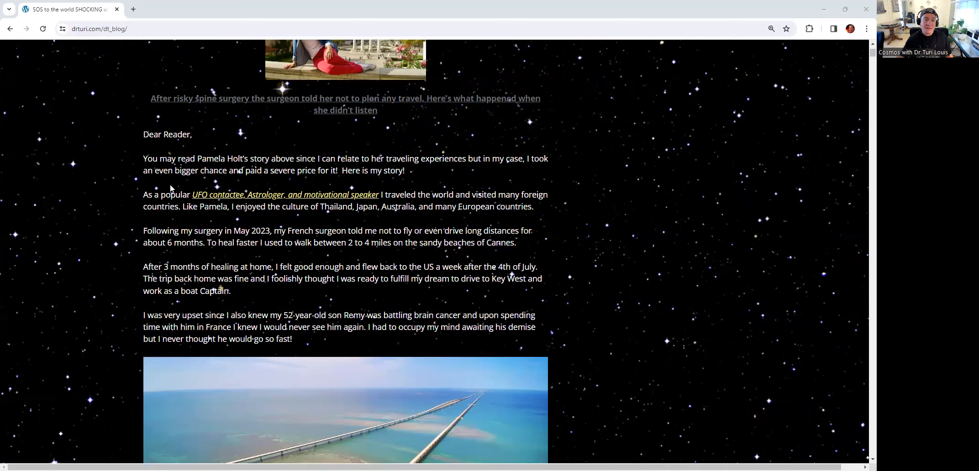
pyautogui.moveTo(156, 176)
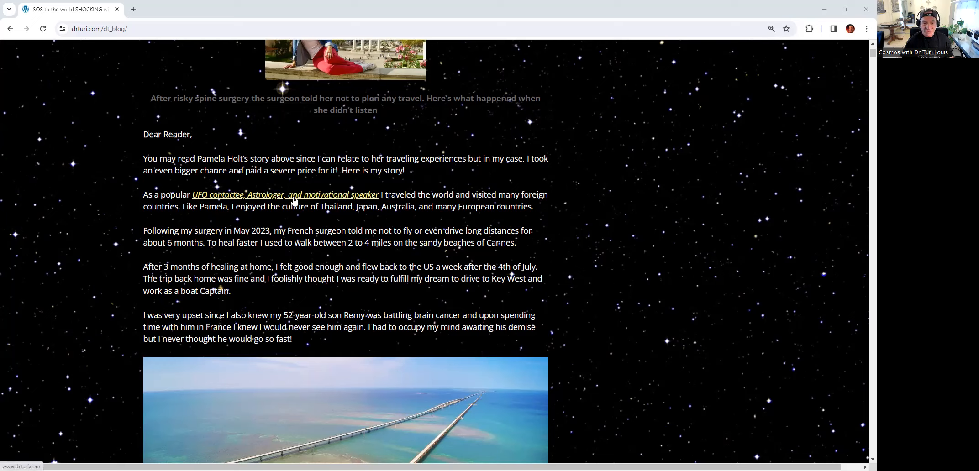
pyautogui.moveTo(352, 199)
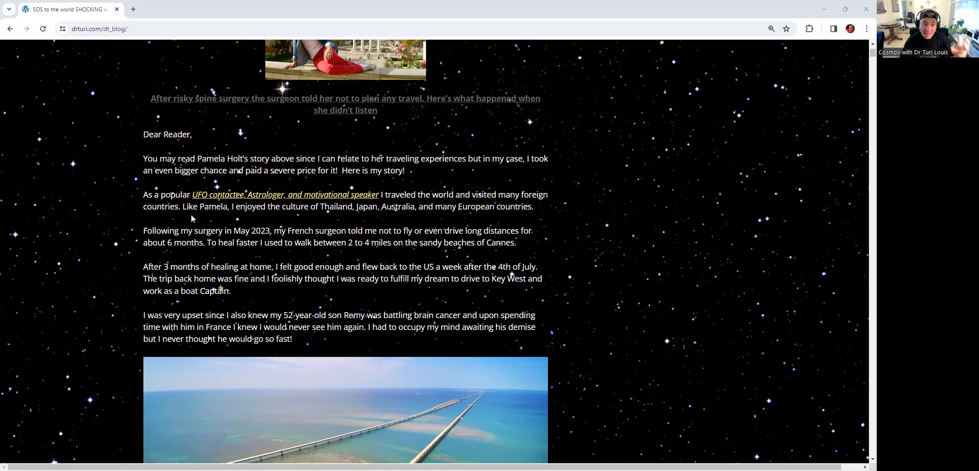
pyautogui.moveTo(345, 221)
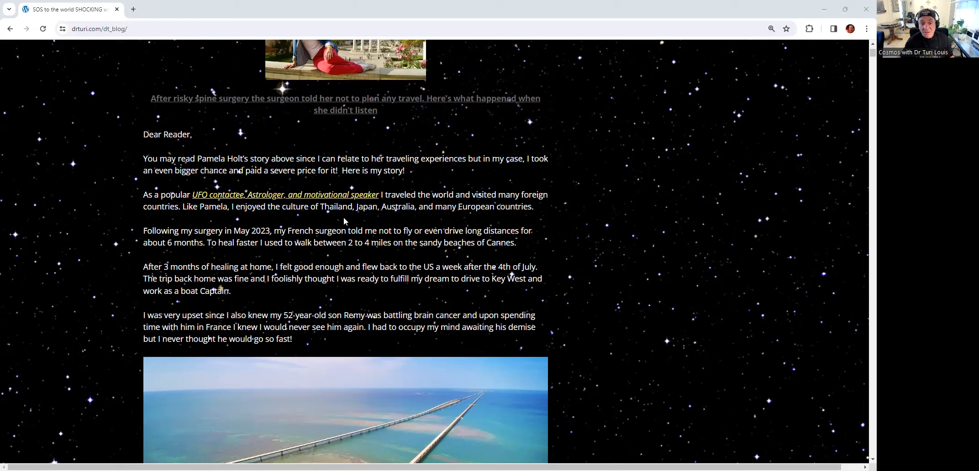
pyautogui.moveTo(398, 214)
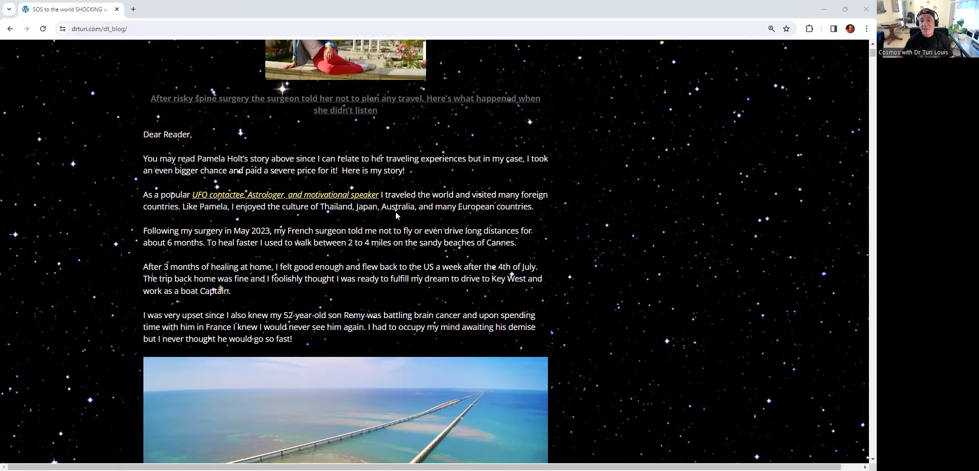
pyautogui.moveTo(549, 208)
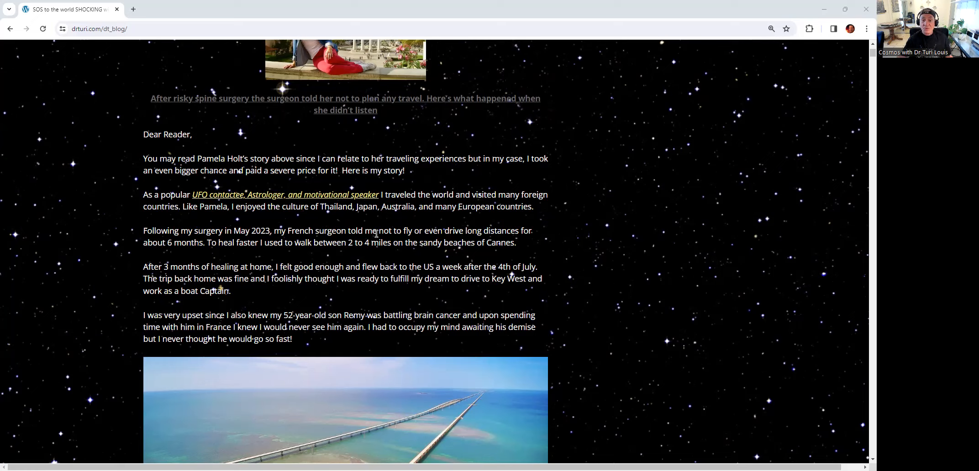
pyautogui.moveTo(473, 238)
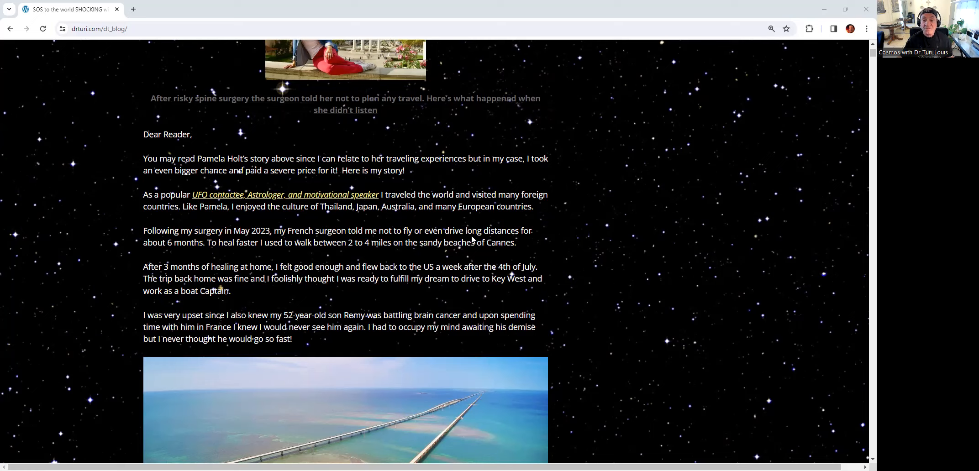
pyautogui.moveTo(267, 265)
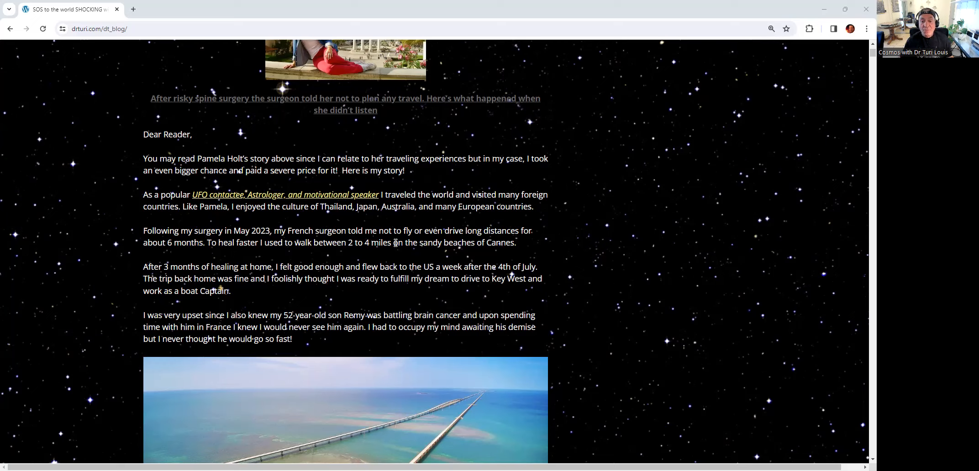
pyautogui.moveTo(431, 252)
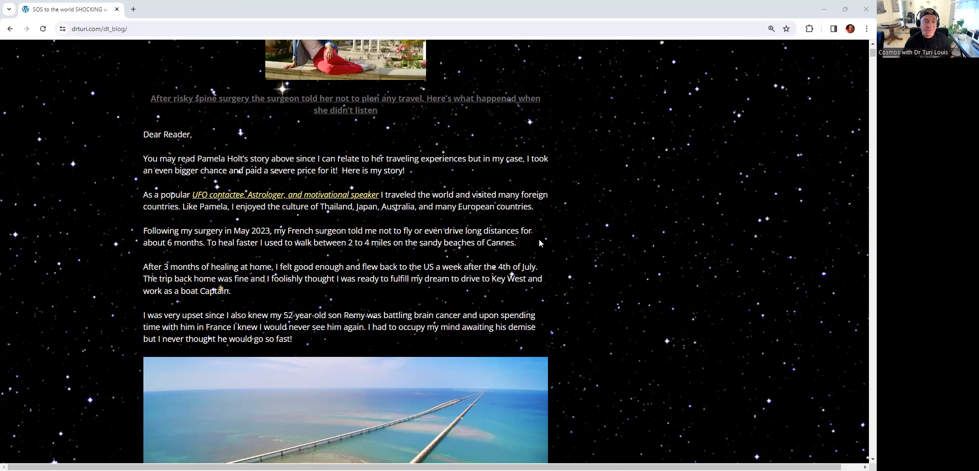
pyautogui.scroll(-3)
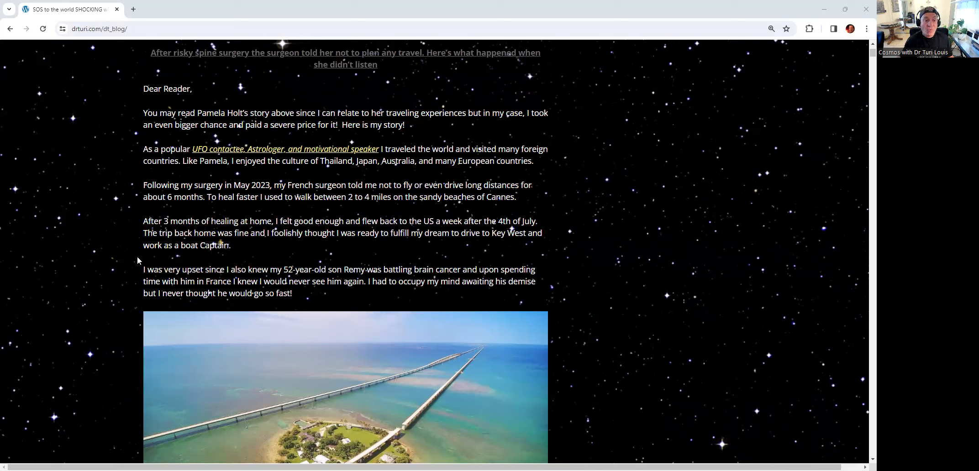
pyautogui.moveTo(311, 264)
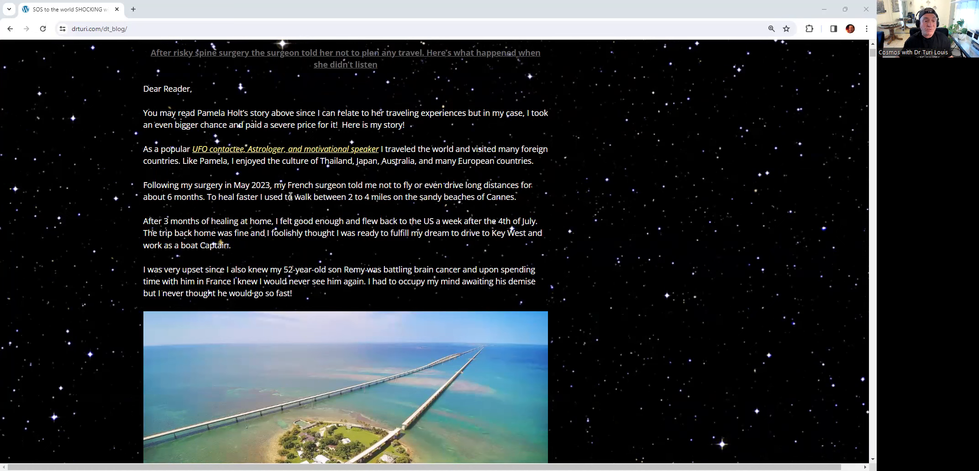
pyautogui.scroll(-3)
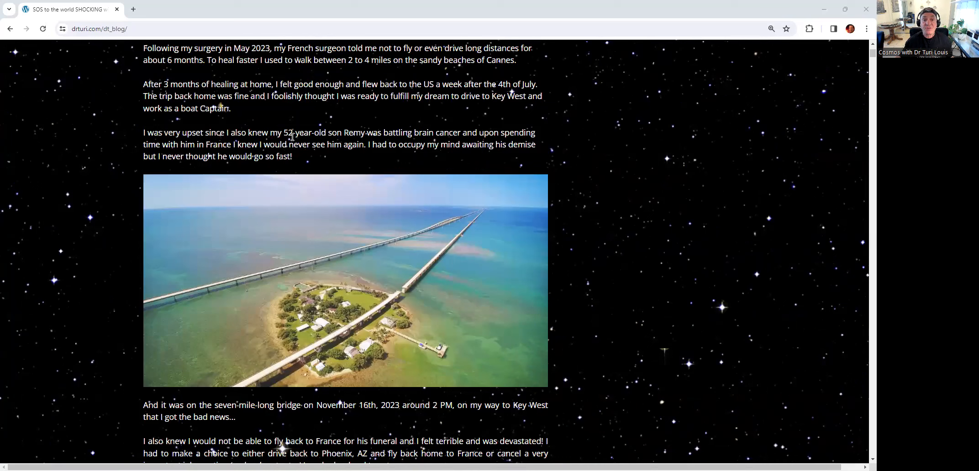
pyautogui.moveTo(352, 135)
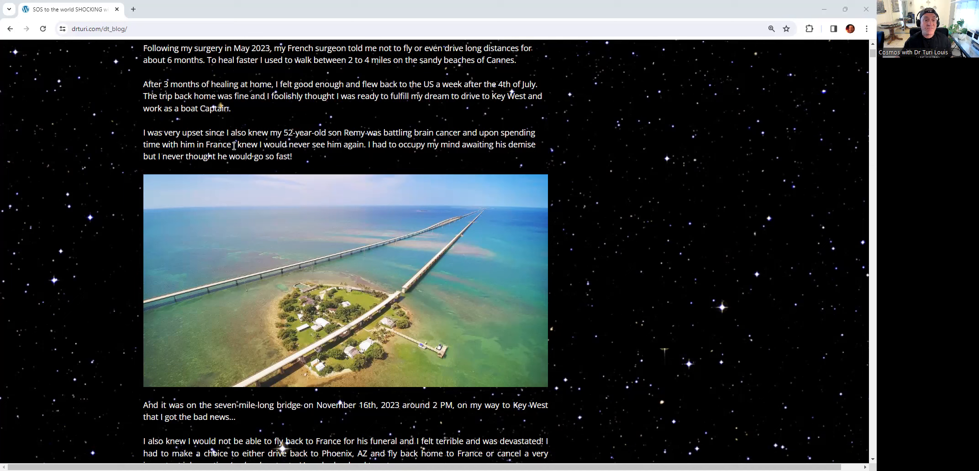
pyautogui.moveTo(369, 150)
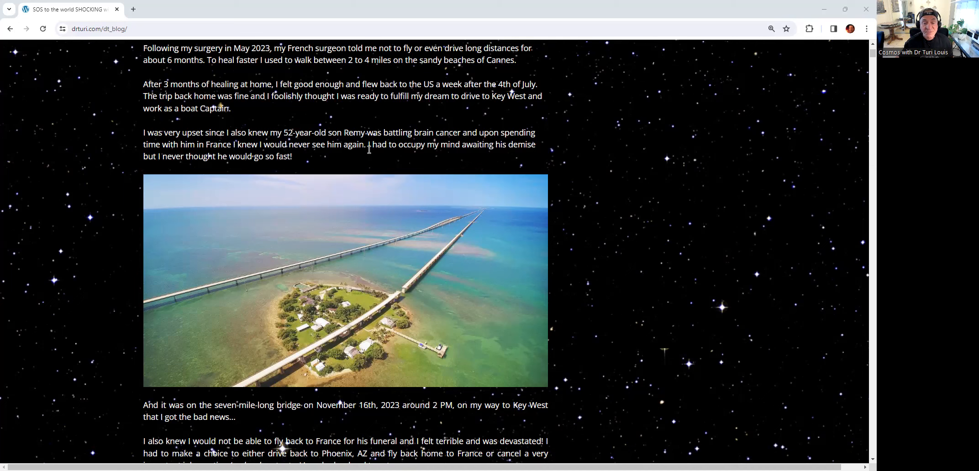
pyautogui.moveTo(429, 154)
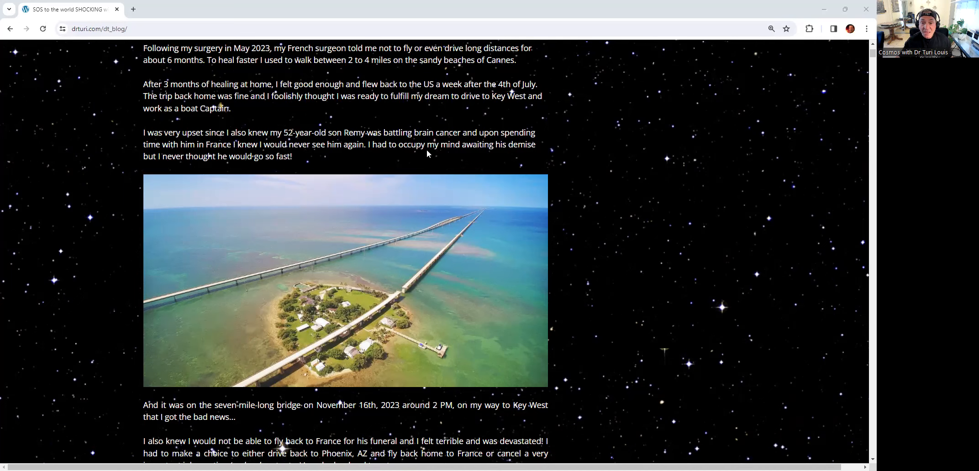
pyautogui.moveTo(508, 155)
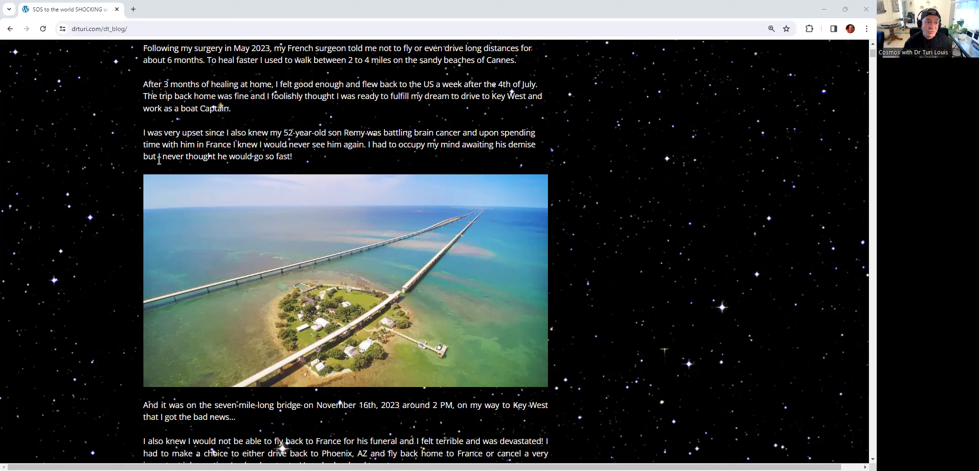
pyautogui.moveTo(566, 338)
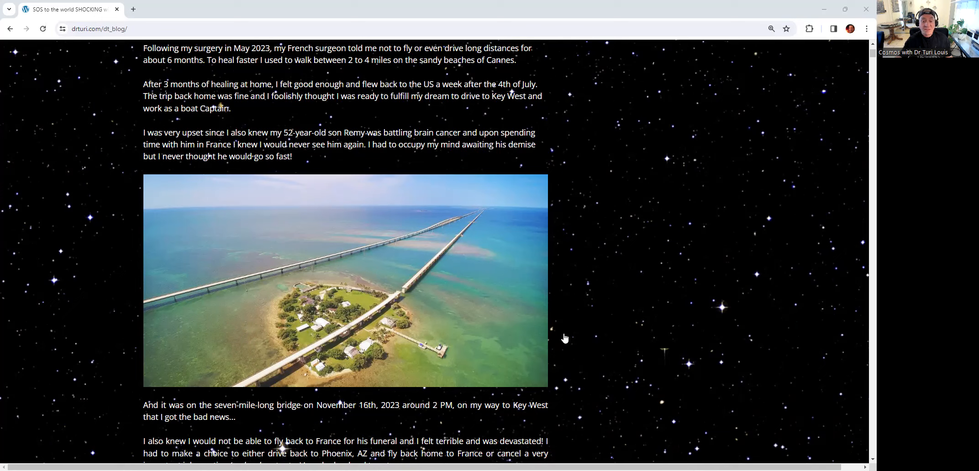
pyautogui.moveTo(583, 422)
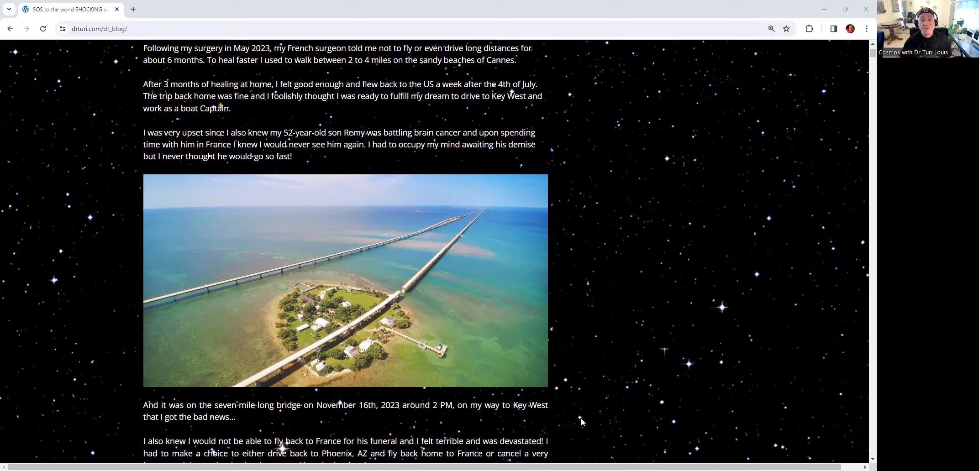